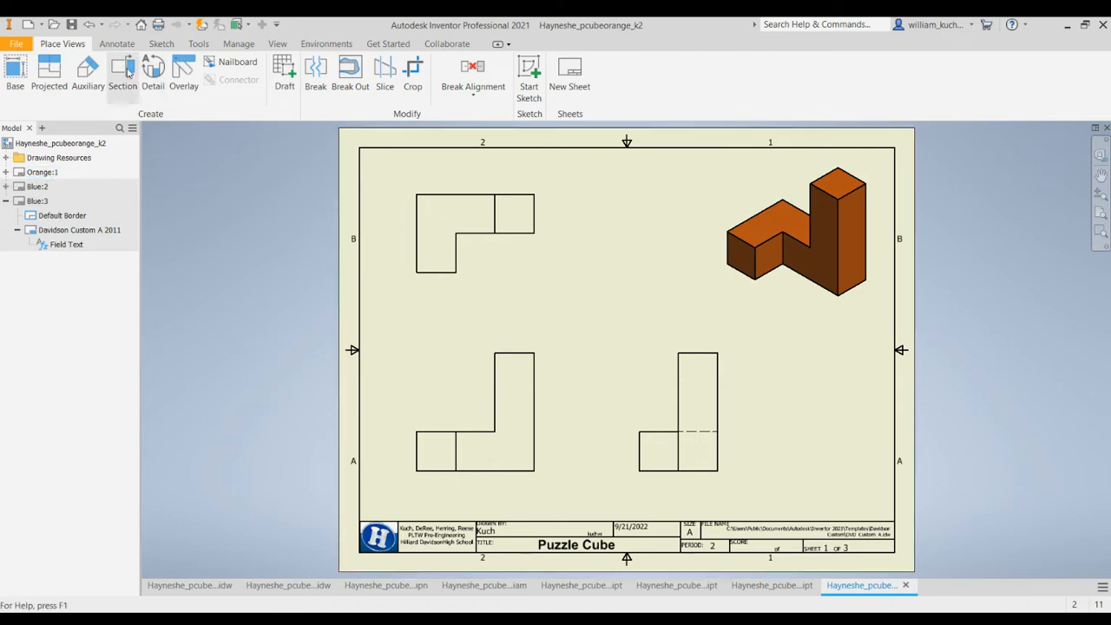
mouse_move(118, 44)
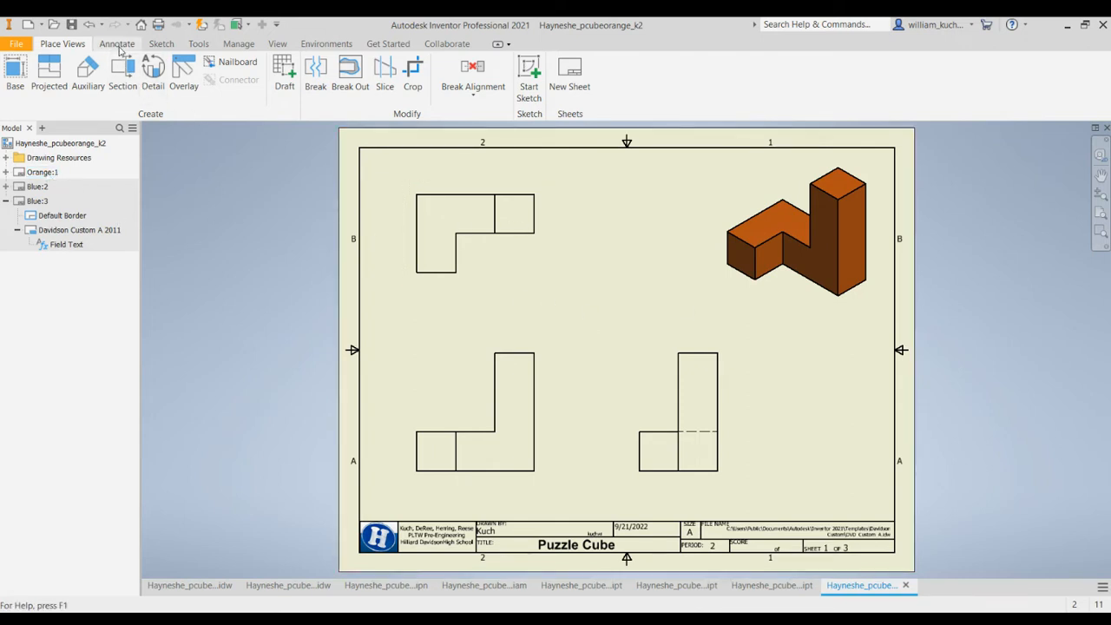
Start the General Dimension tool from Annotate to measure the front view's 2.25 width
left_click(116, 44)
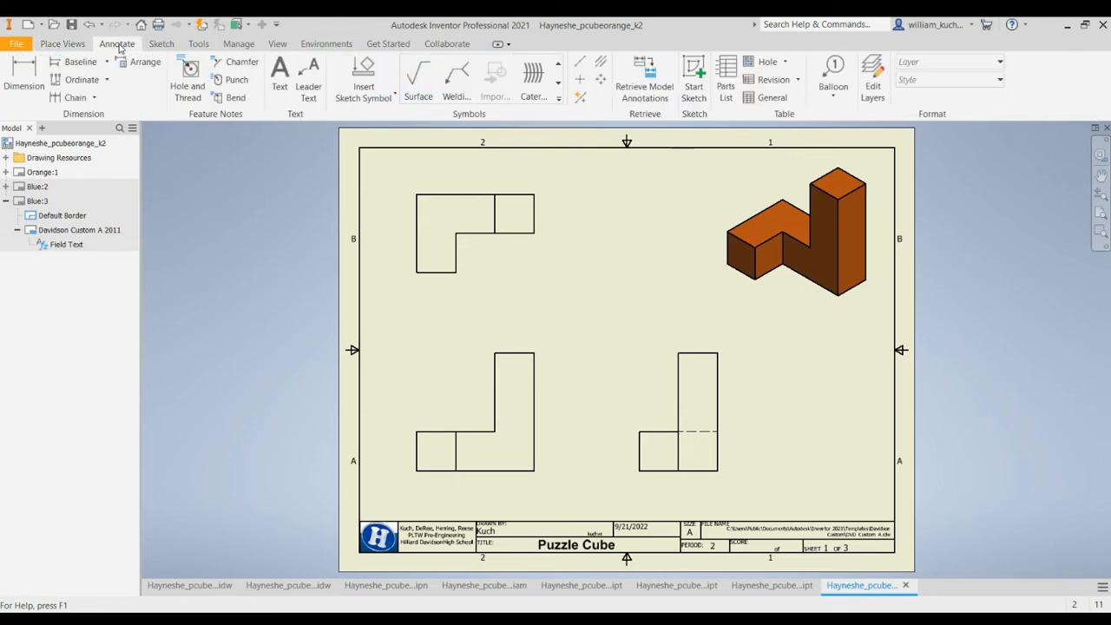
mouse_move(25, 78)
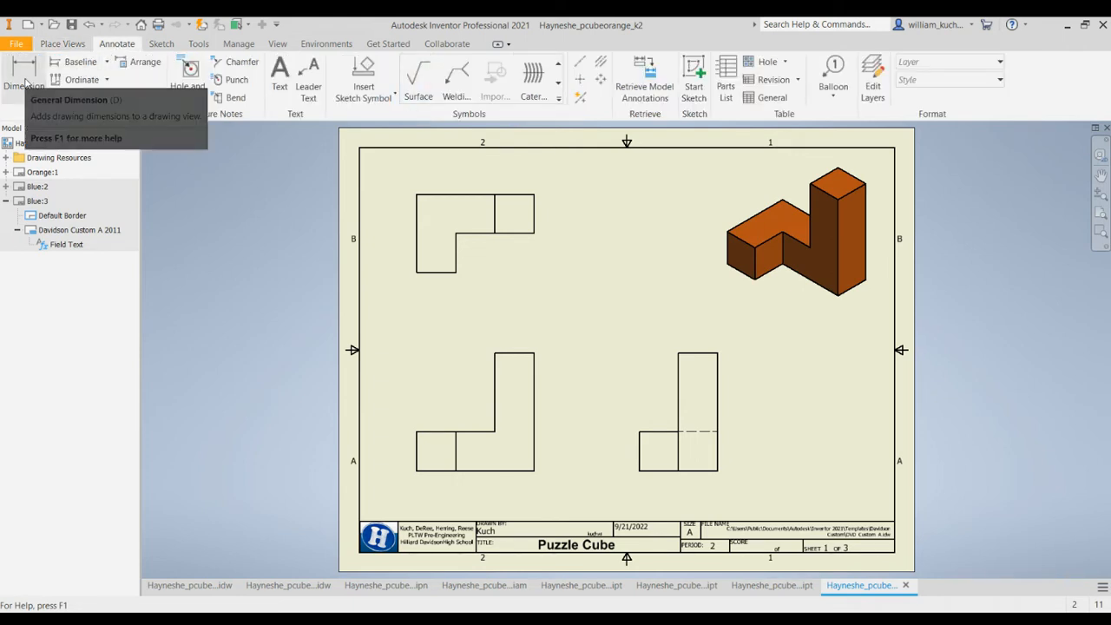
left_click(25, 78)
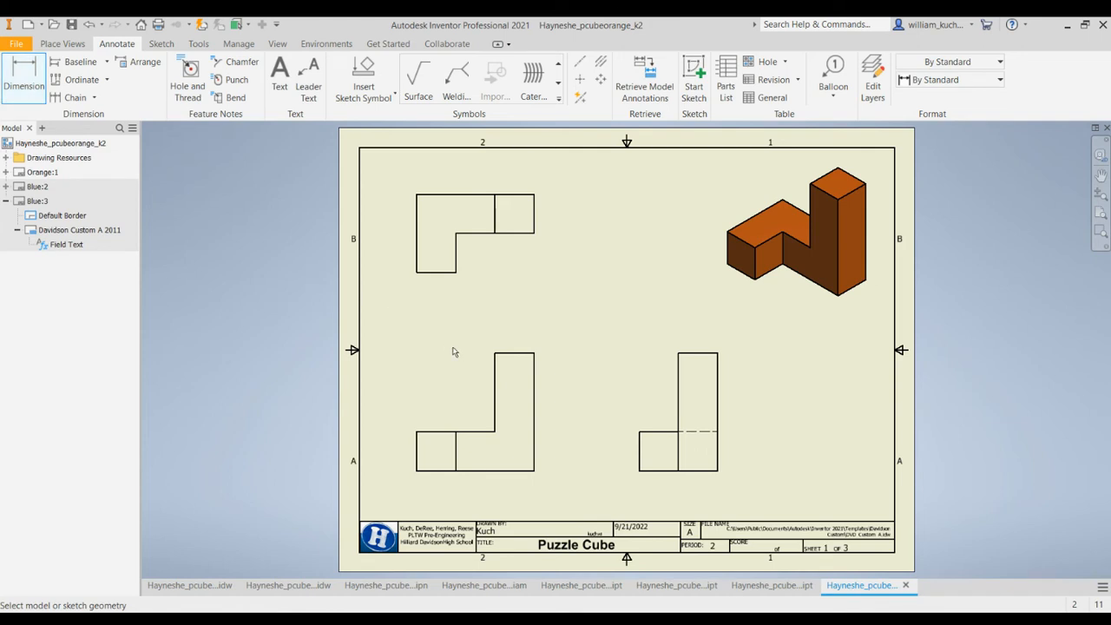
mouse_move(445, 346)
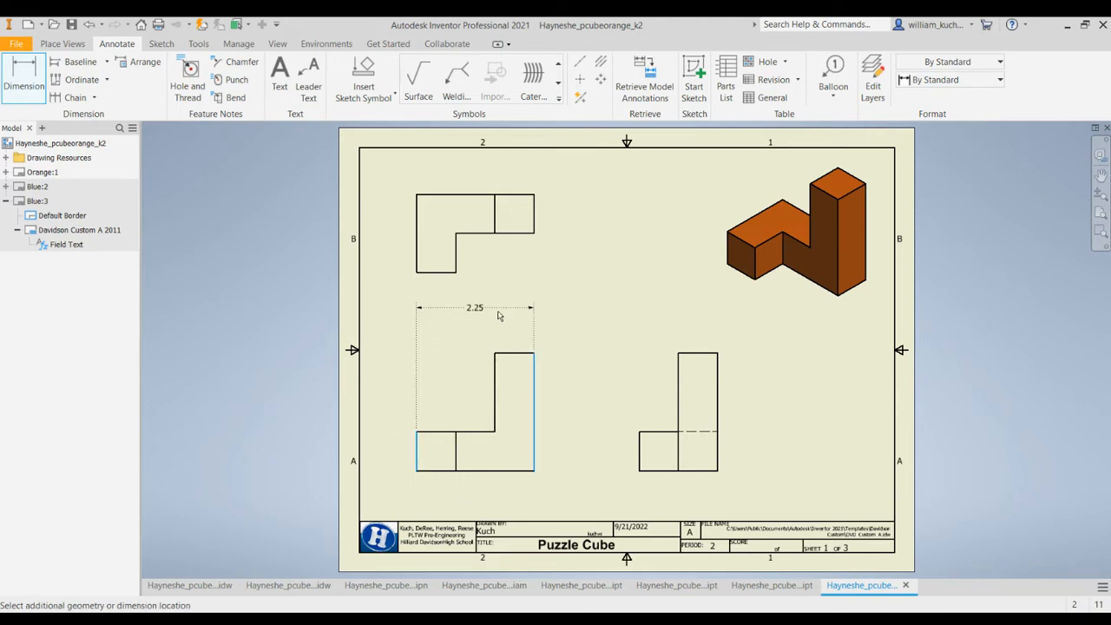
Place the 2.25 width with 'Edit dimension when created' off, then the .75 upright width
left_click(476, 307)
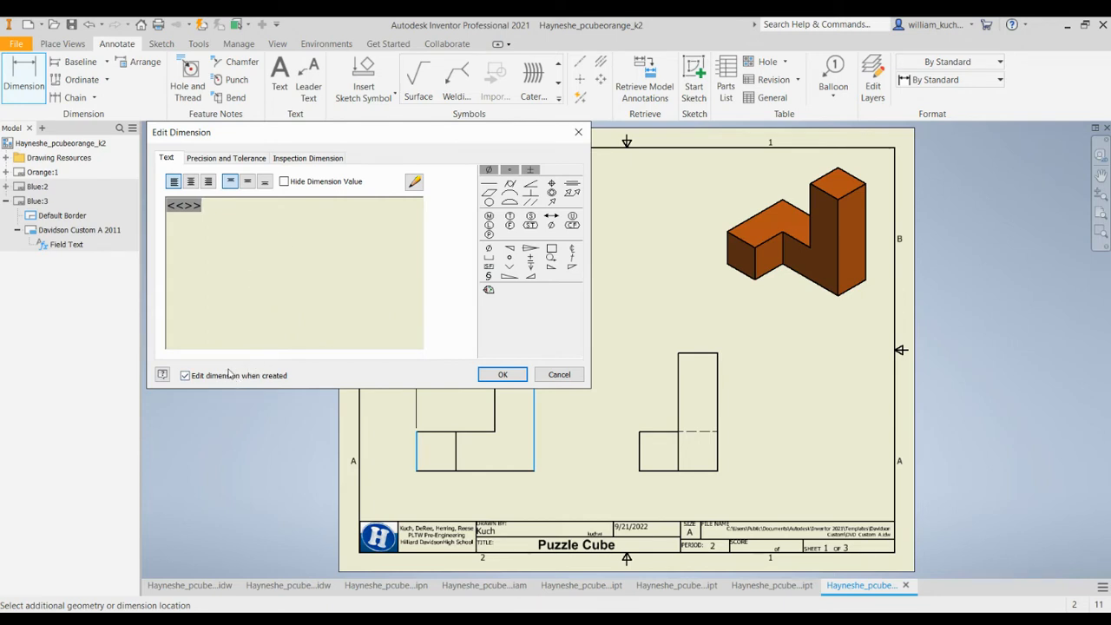
left_click(184, 375)
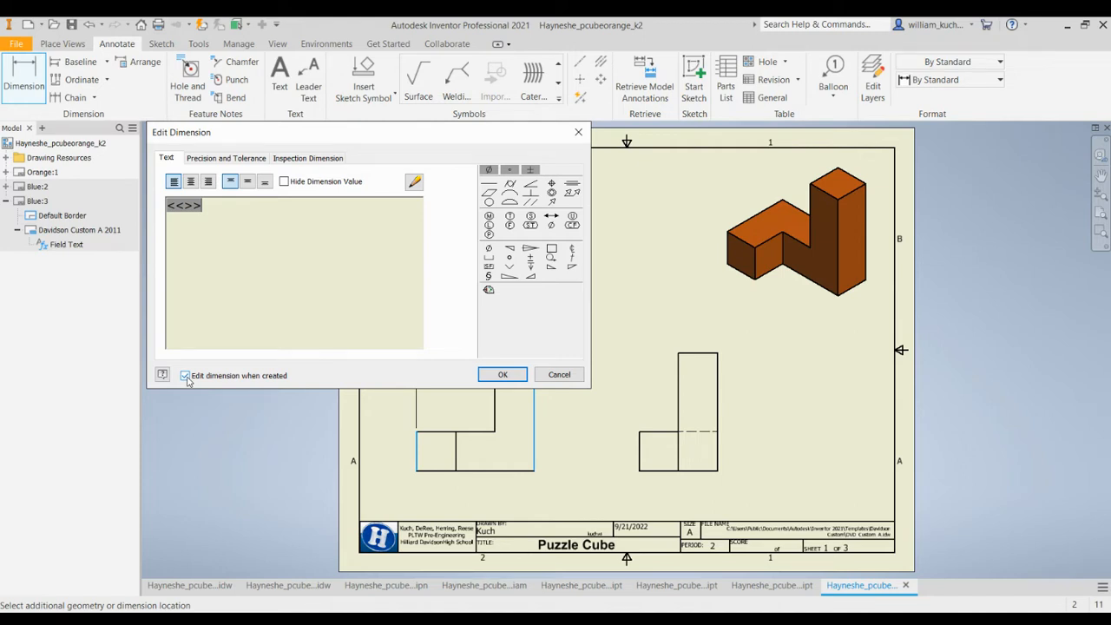
left_click(503, 375)
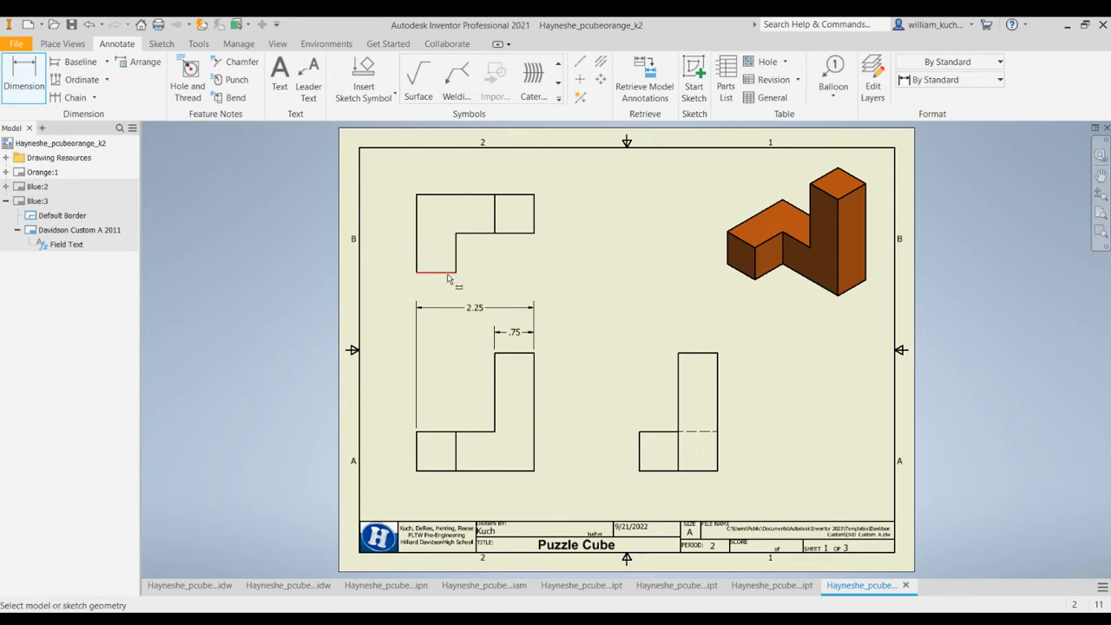
left_click(437, 275)
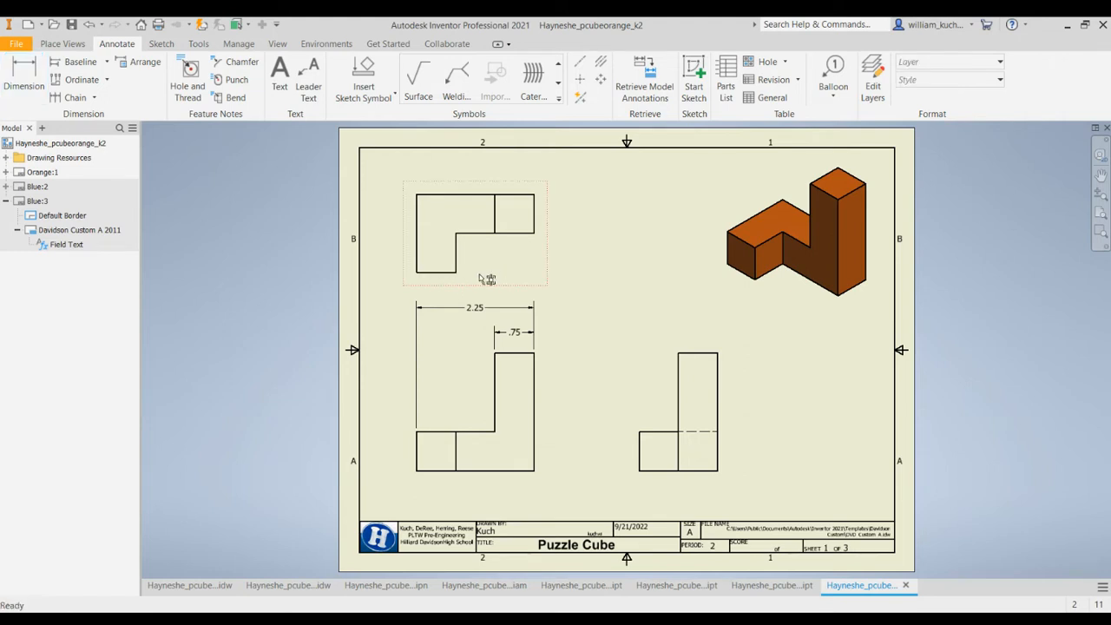
Dimension the top view's narrow left leg at .75
left_click(434, 274)
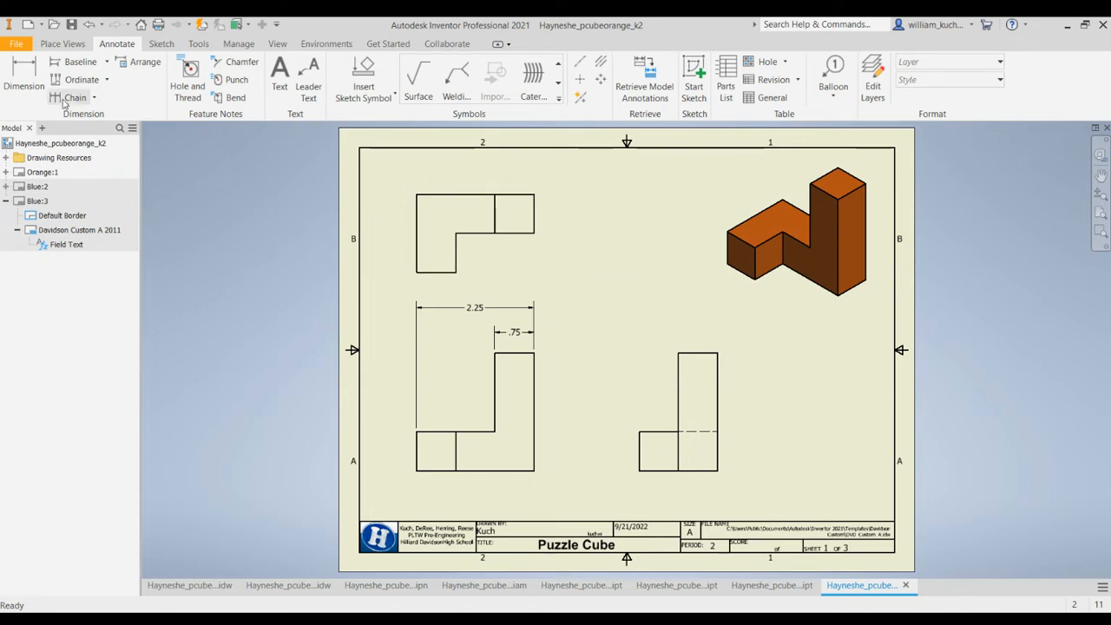
left_click(24, 73)
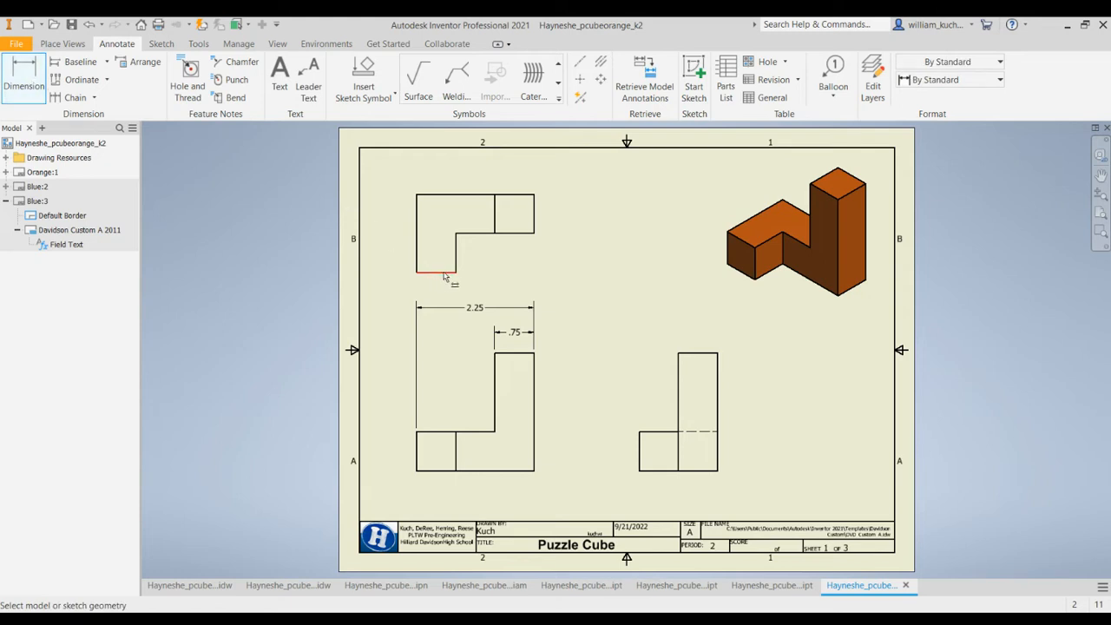
left_click(443, 284)
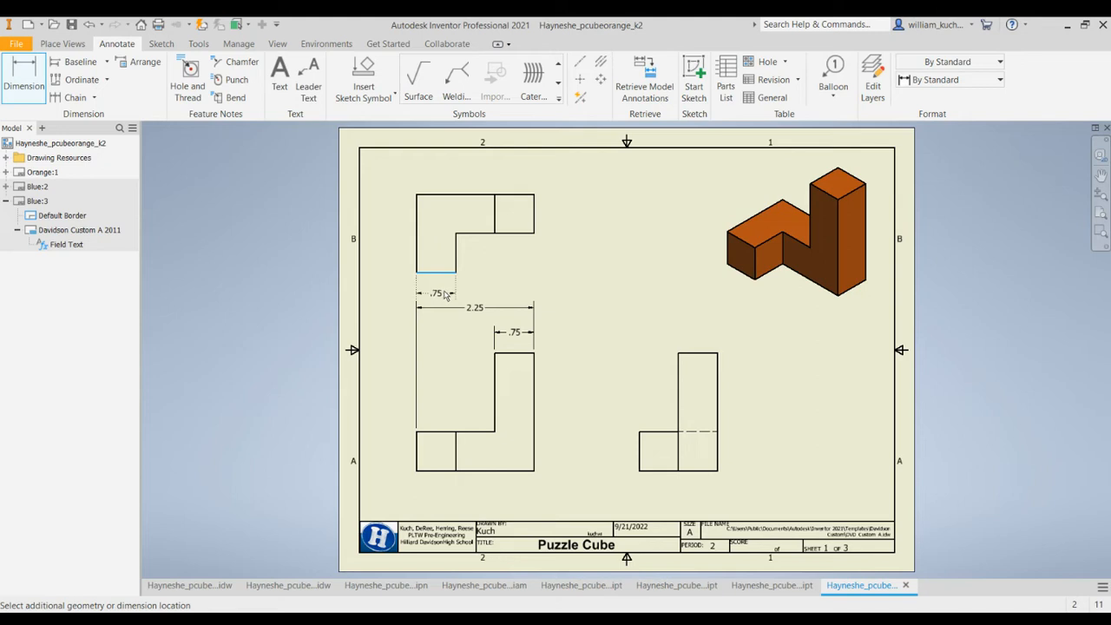
left_click(436, 291)
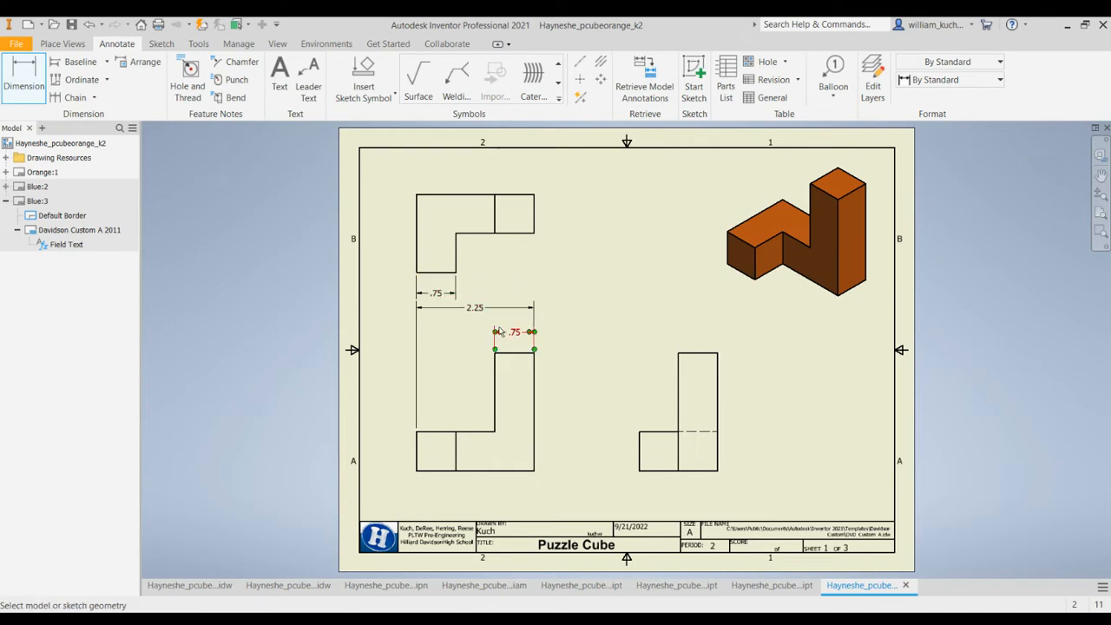
Review the .75 and 2.25 dimensions in Edit Dimension without changing them
double_click(516, 331)
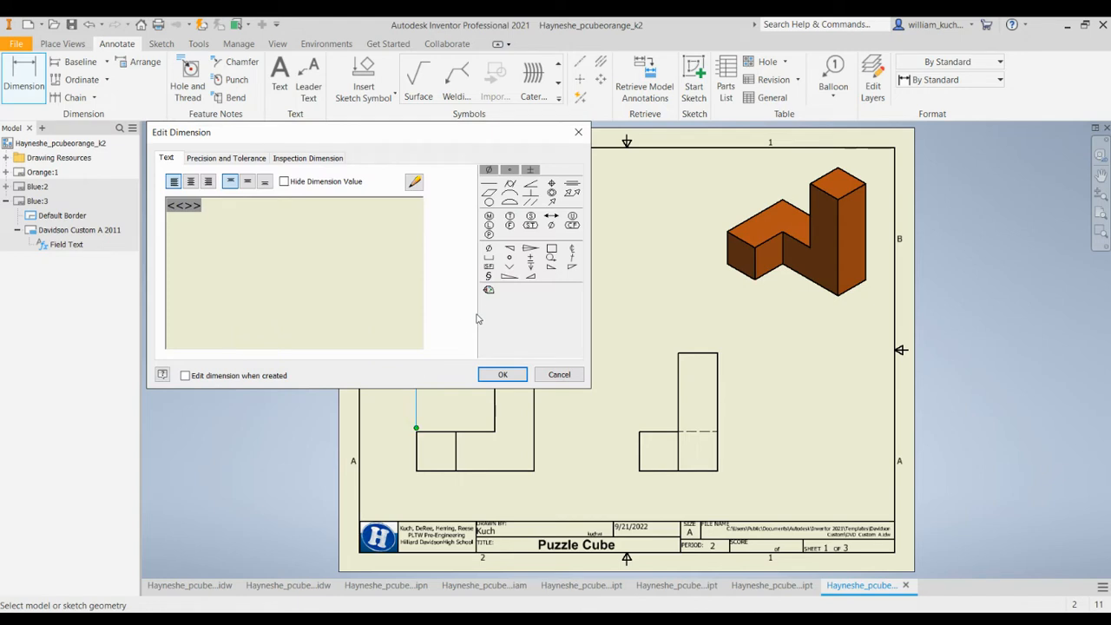
left_click(504, 375)
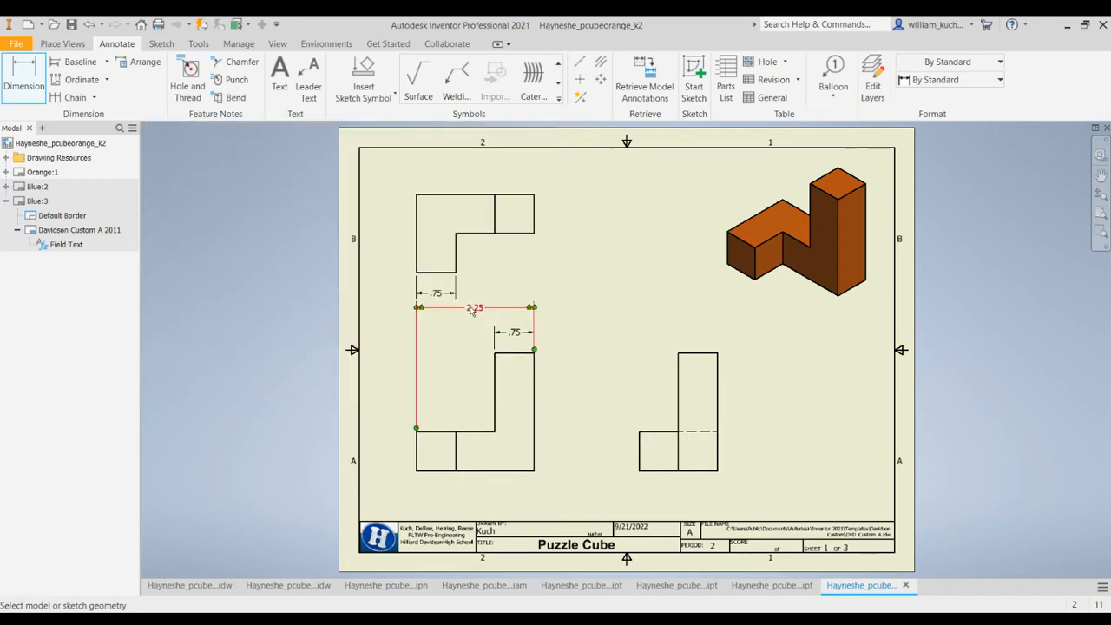
double_click(476, 307)
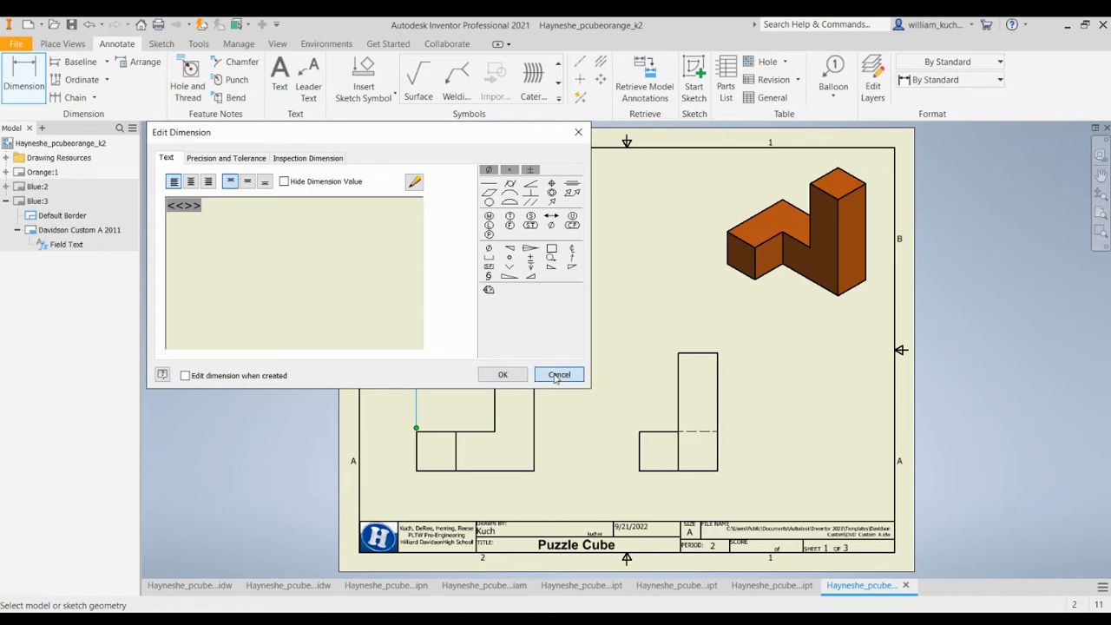
left_click(559, 375)
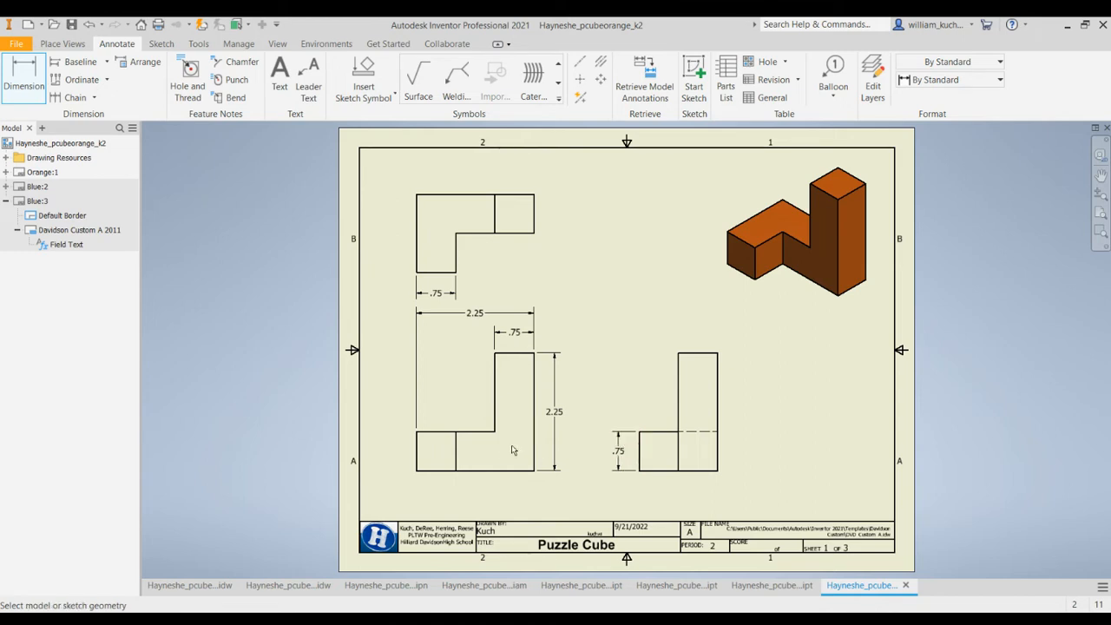
mouse_move(517, 374)
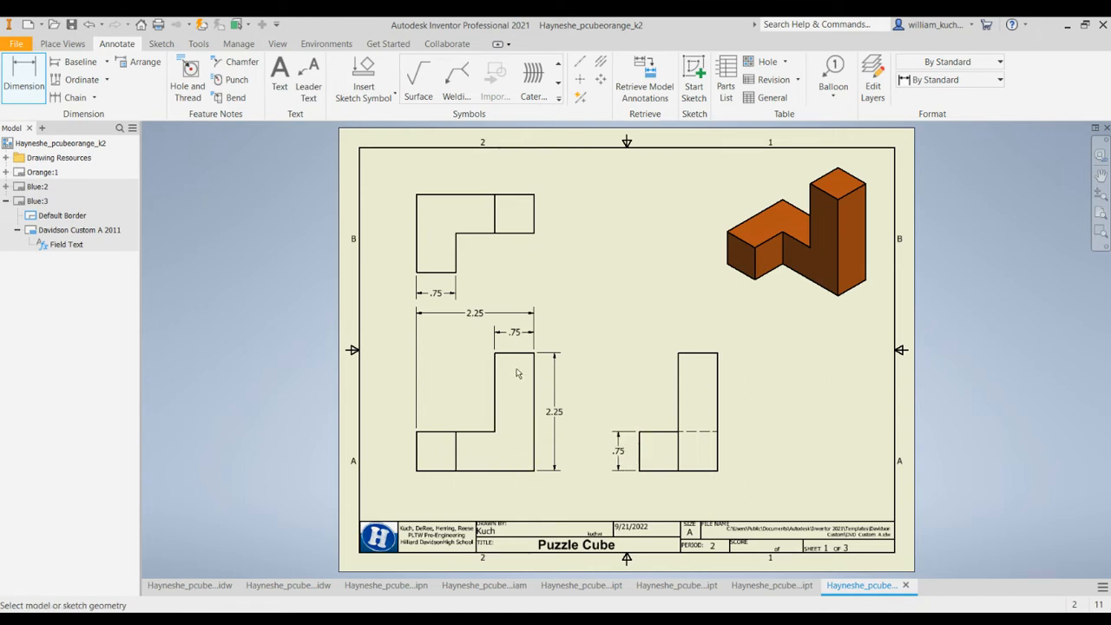
mouse_move(410, 202)
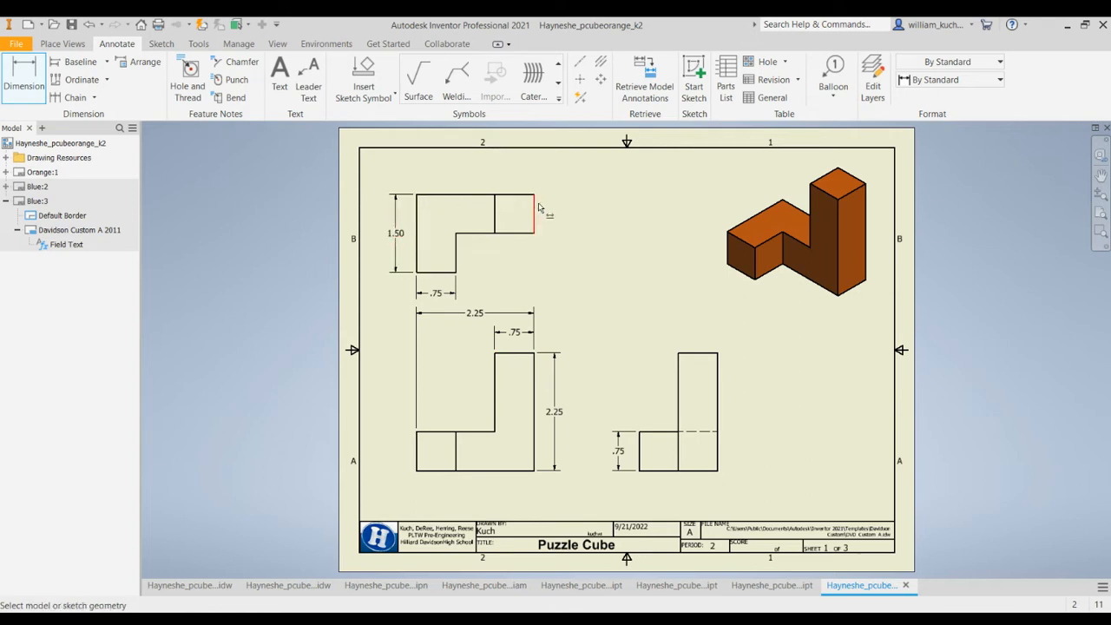
Add the vertical 1.50 height on the top view and .75 sizes on the right view
left_click(698, 333)
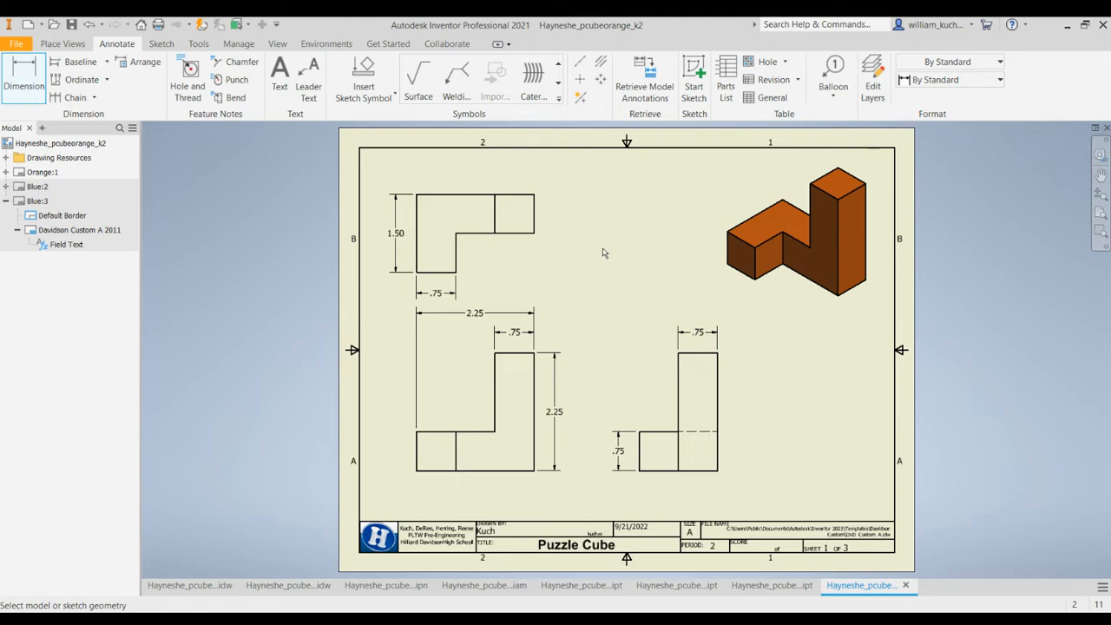
mouse_move(580, 271)
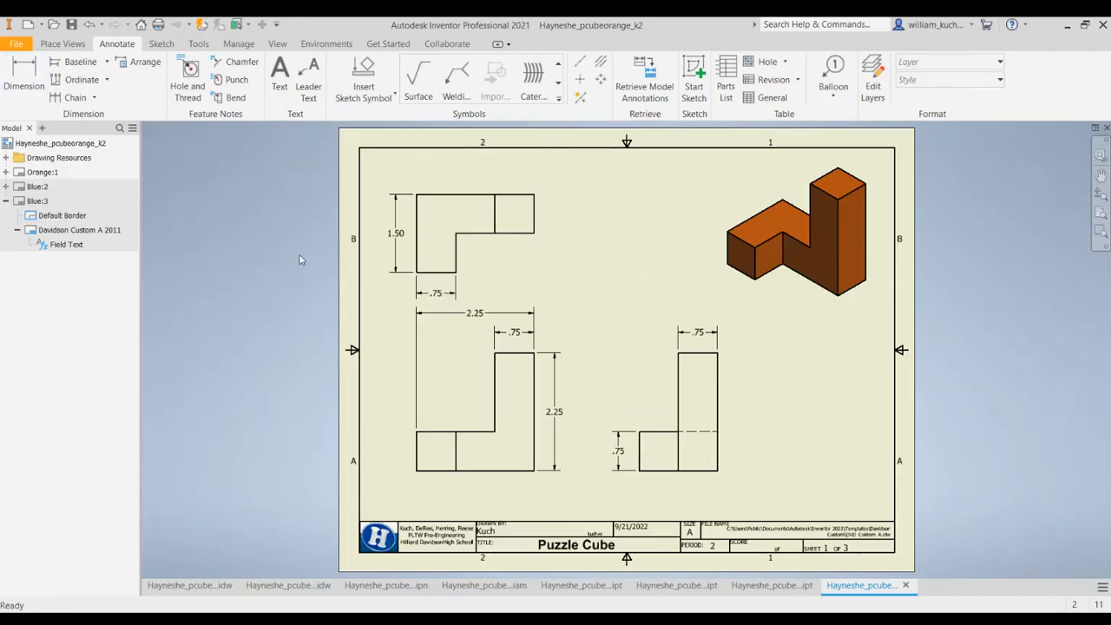
On the blue-piece sheet, dimension the front view 2.25 by 1.50 and the side step .75
left_click(37, 187)
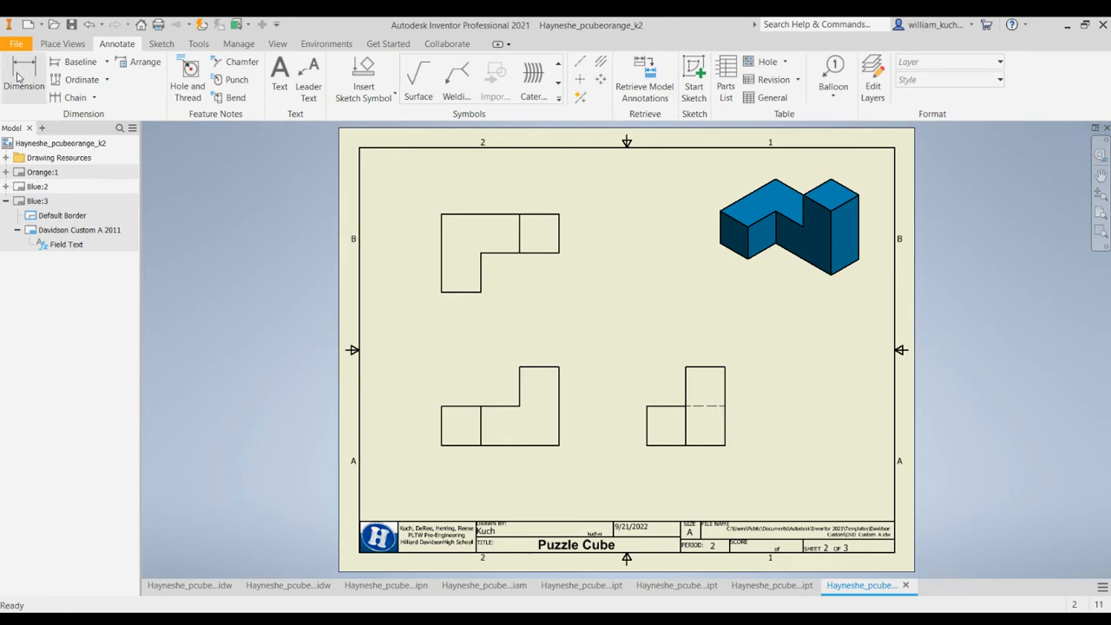
left_click(24, 73)
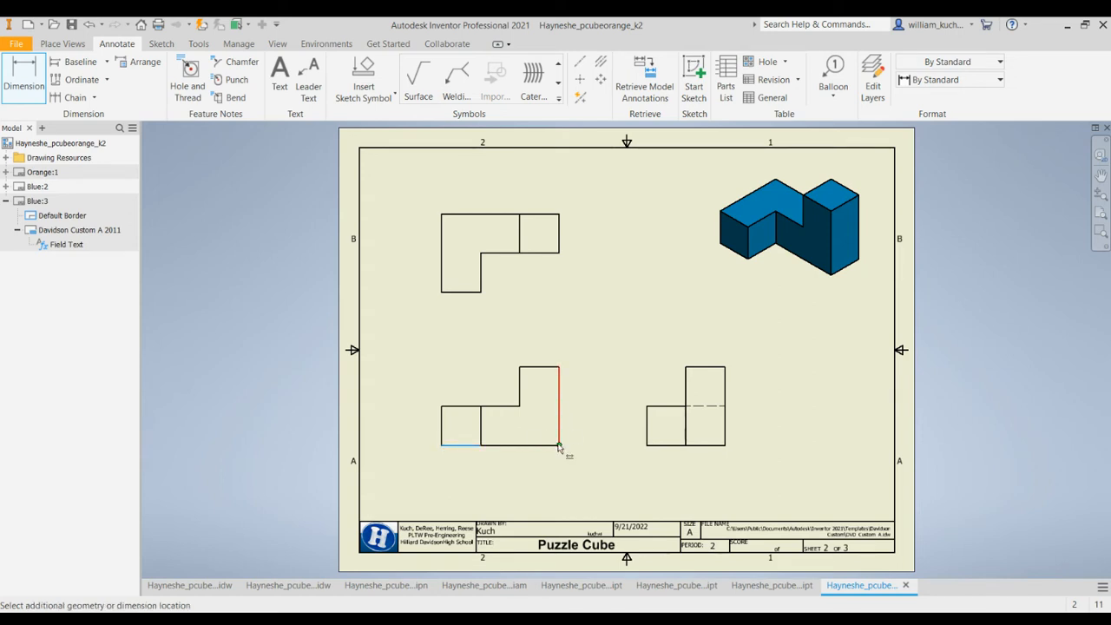
left_click(535, 345)
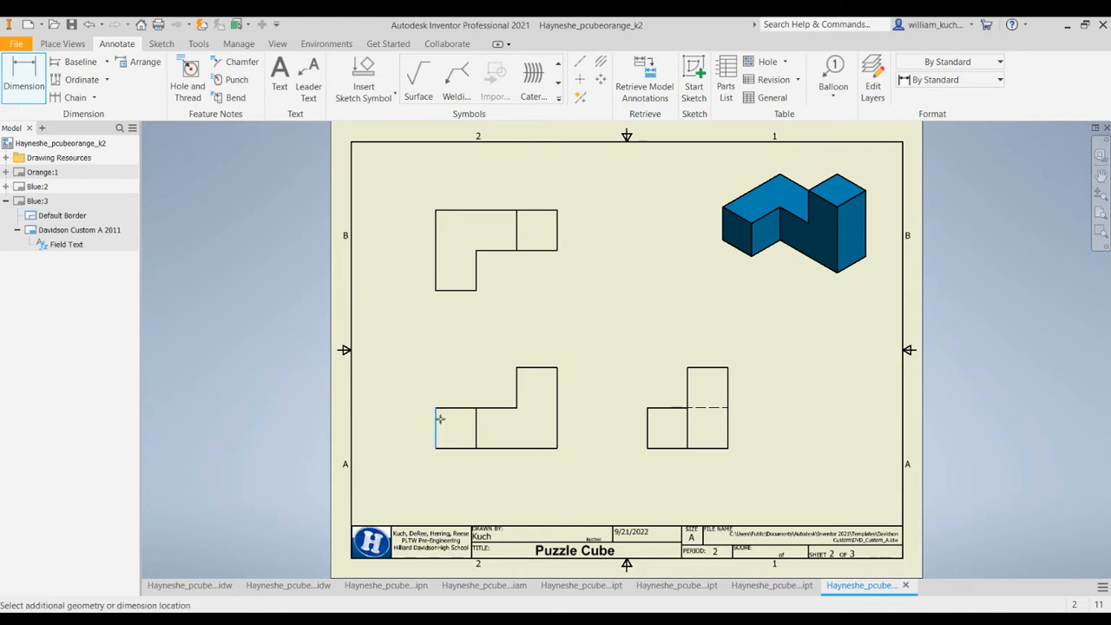
left_click(549, 337)
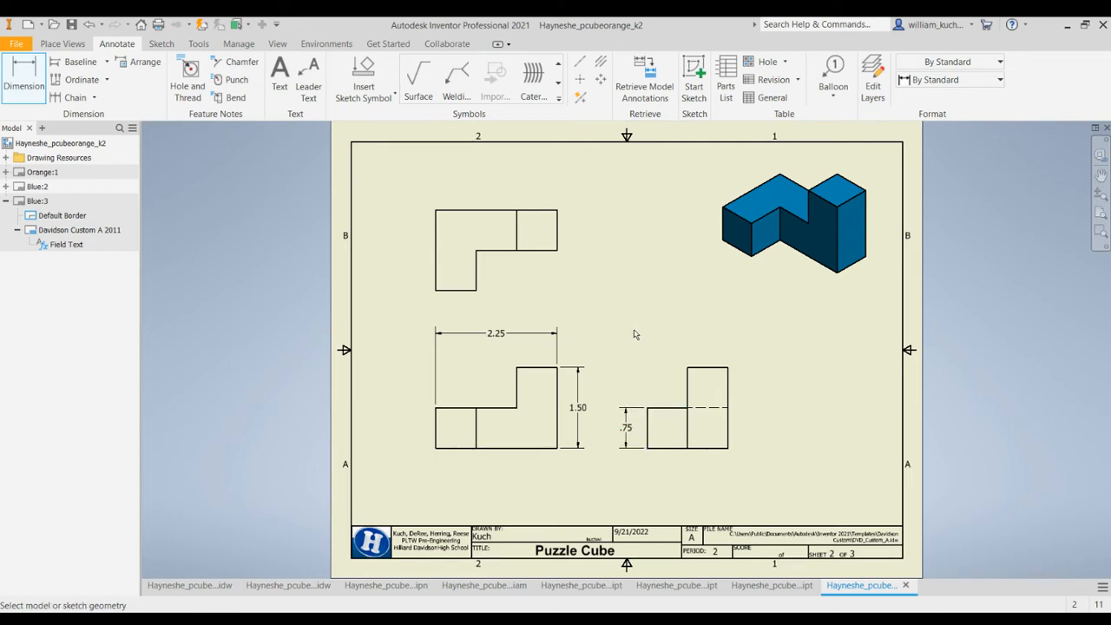
mouse_move(630, 328)
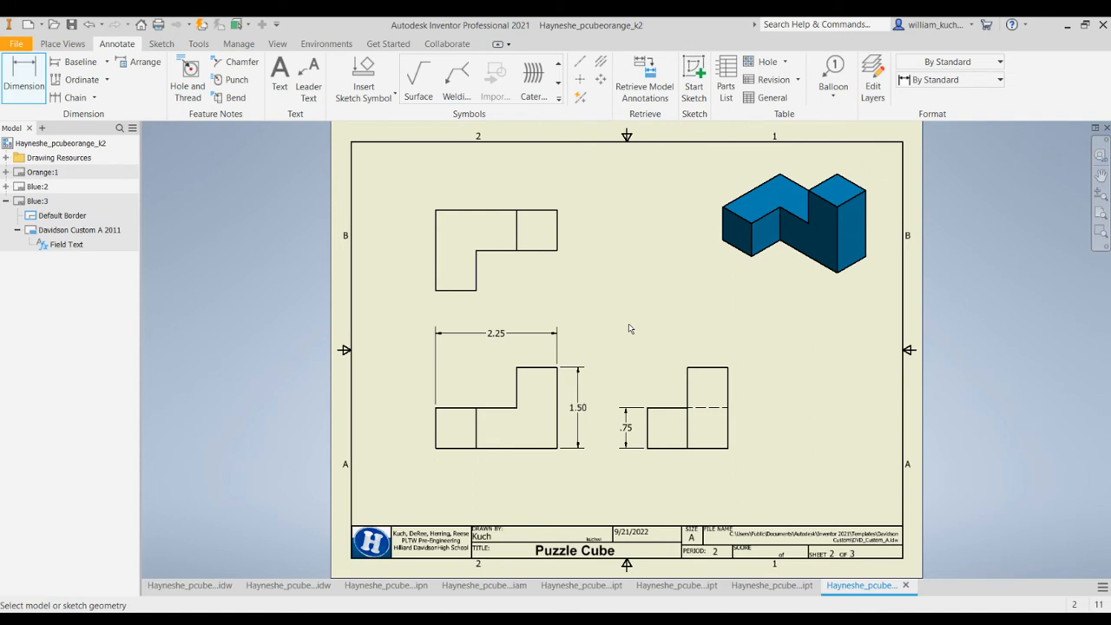
mouse_move(521, 312)
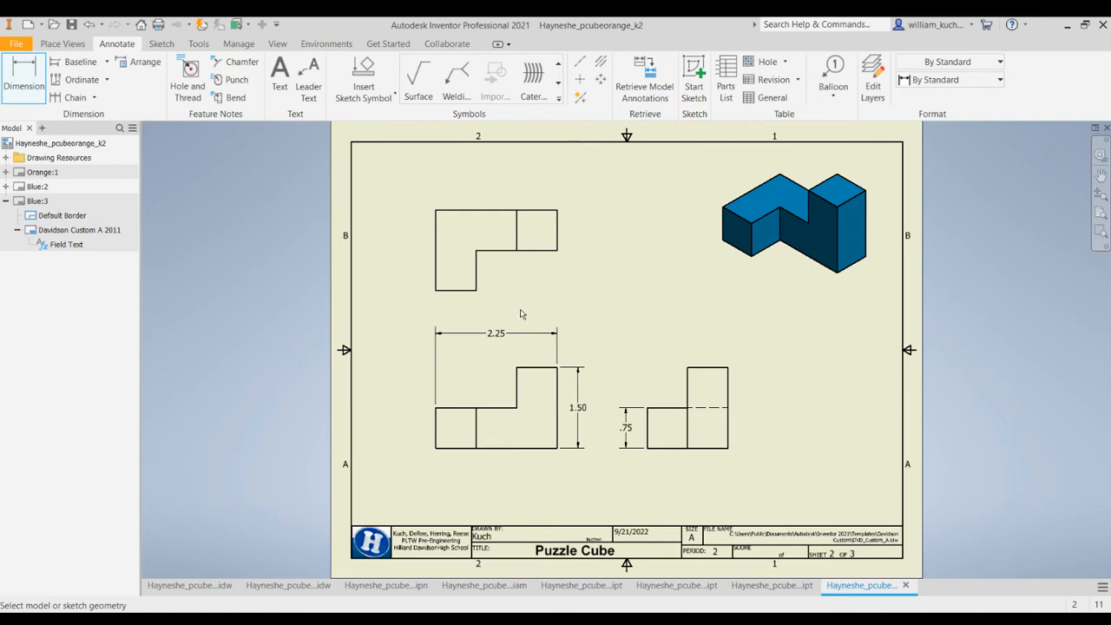
mouse_move(83, 294)
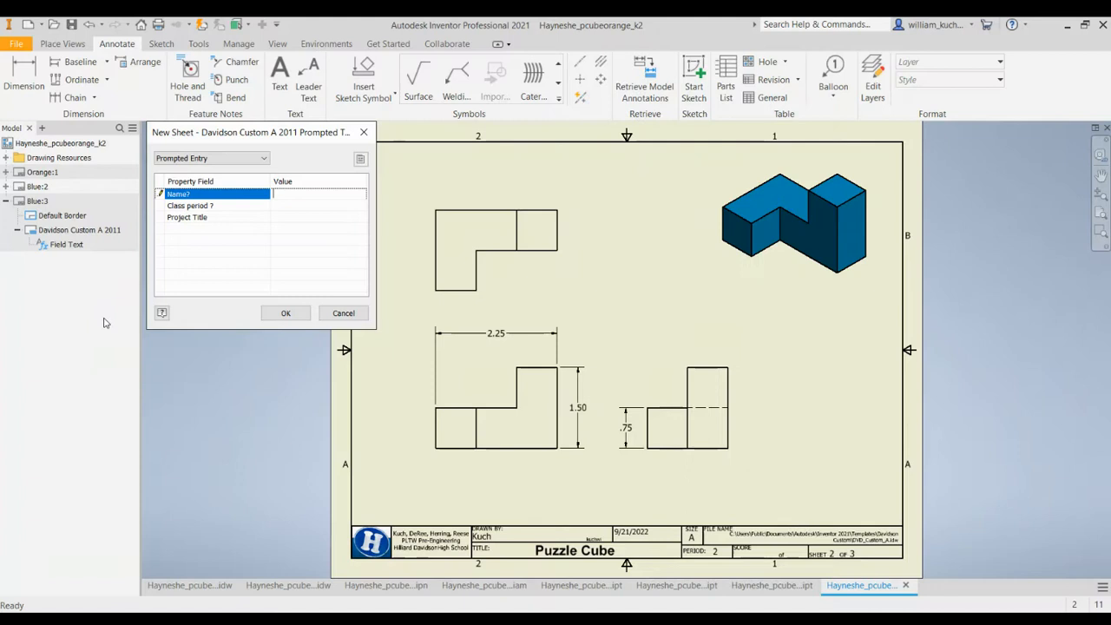
Fill the new sheet's title block with name 'Kuch', period 2 and project 'Puzzle Cube'
type("Kuch")
left_click(320, 207)
type("2")
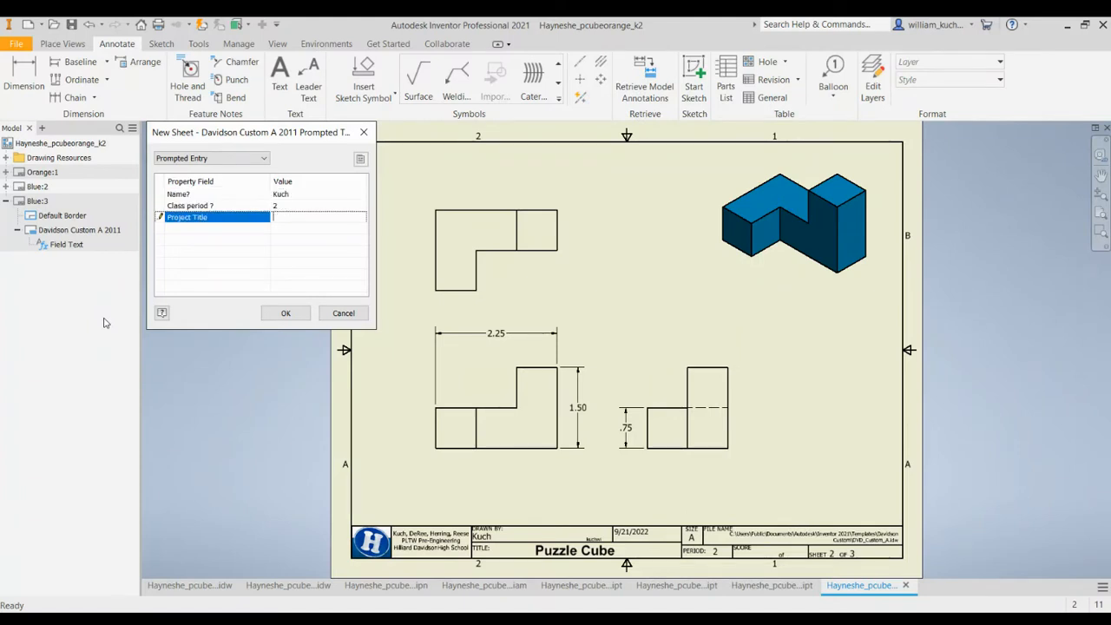
type("Puzzle Cube")
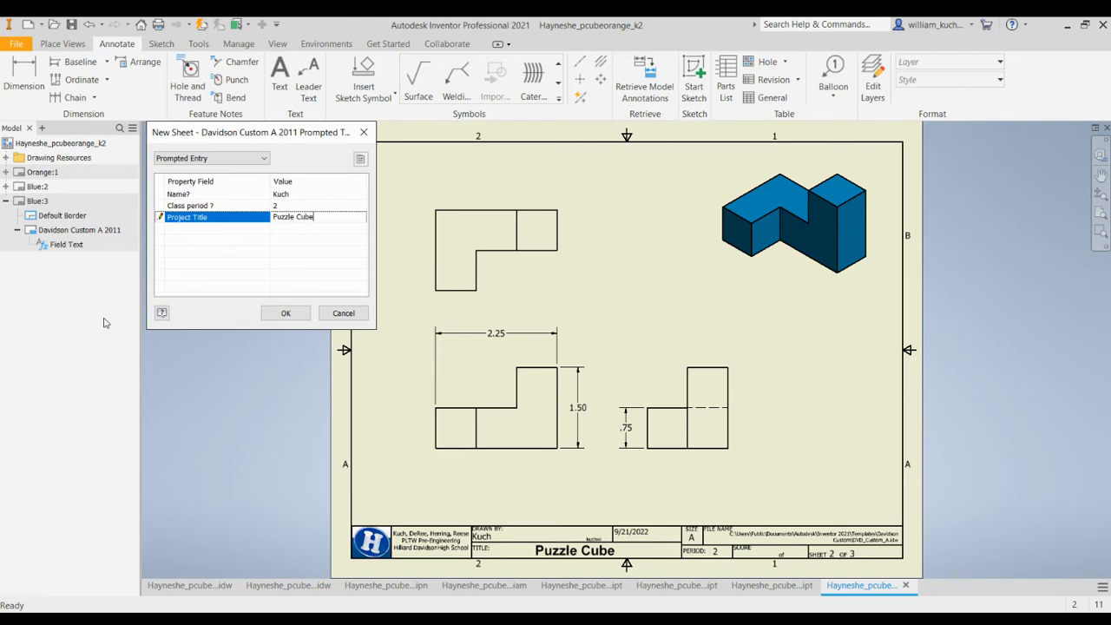
left_click(284, 313)
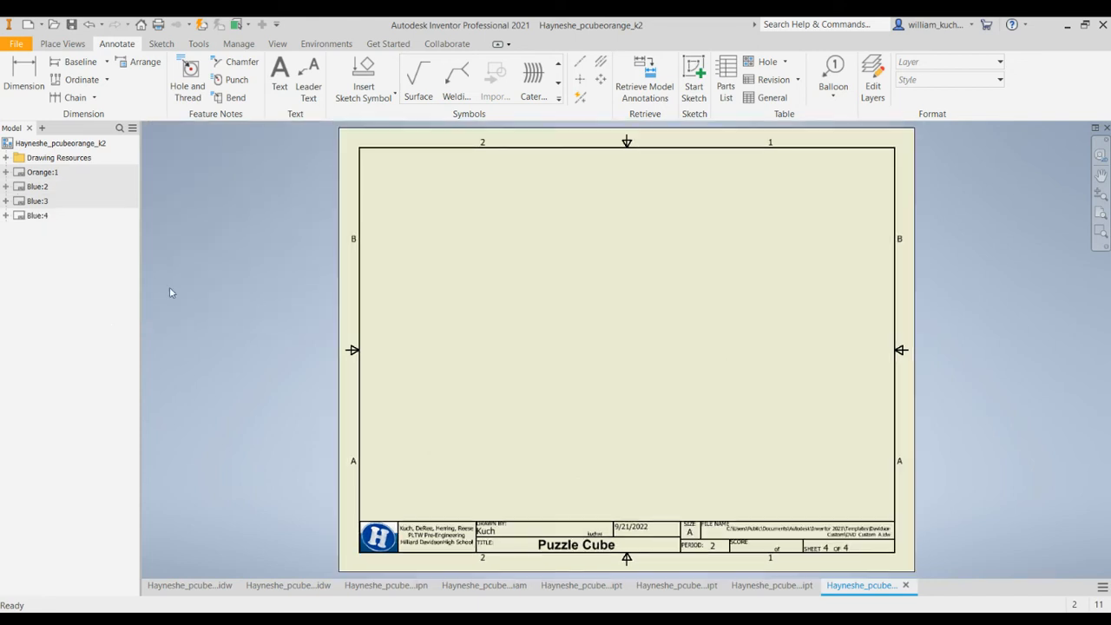
Rename the sheet 'Cover' and set its sheet size to B
left_click(36, 215)
type("Cover:1")
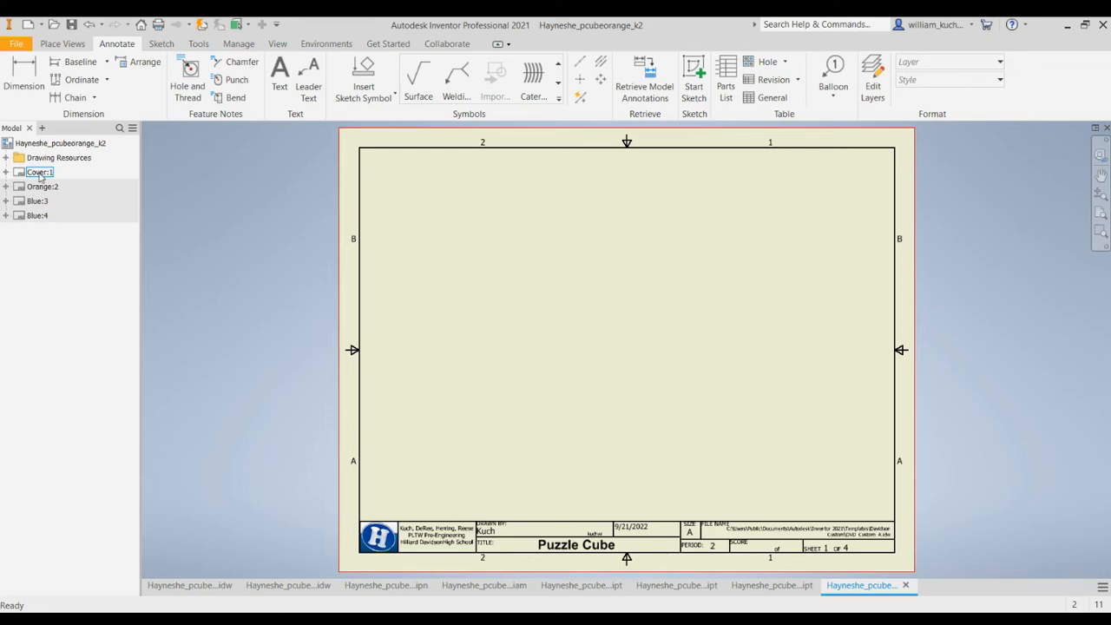
double_click(38, 172)
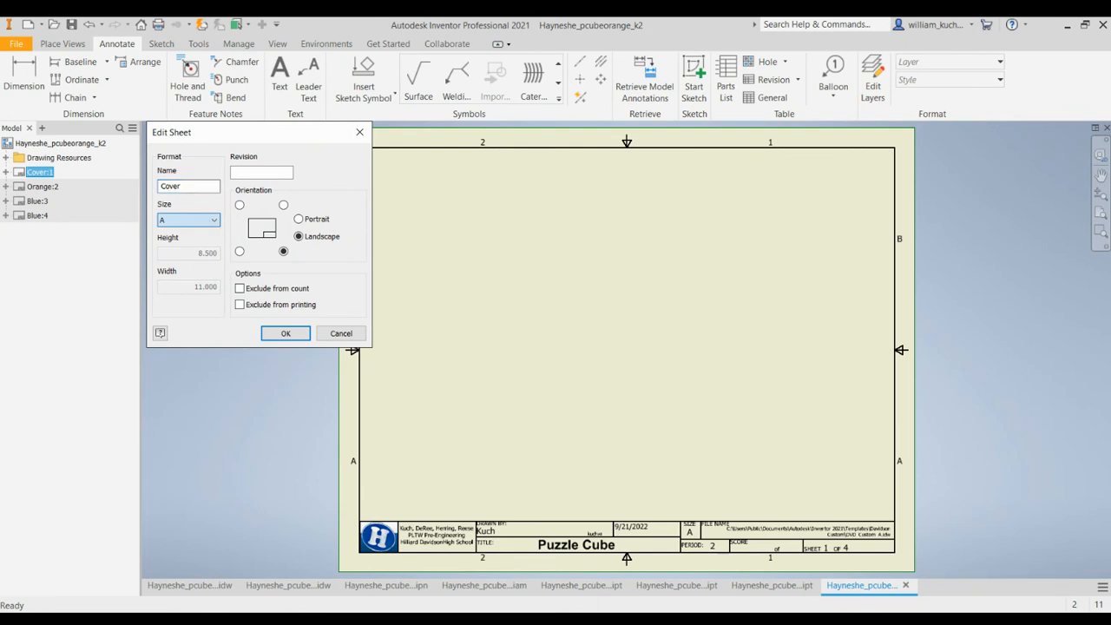
left_click(187, 219)
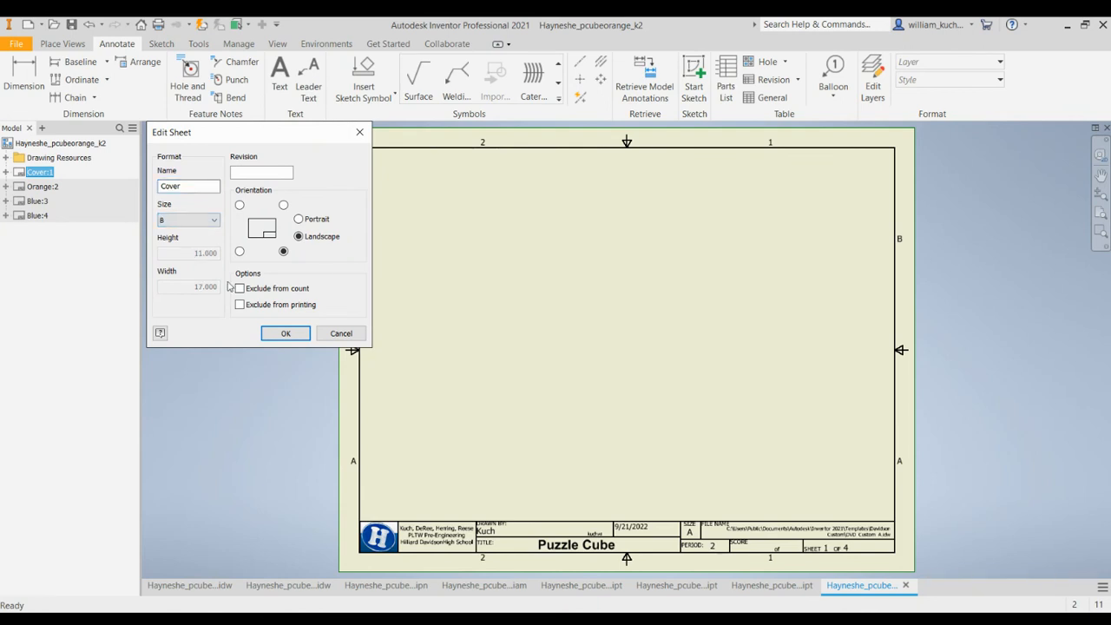
left_click(285, 333)
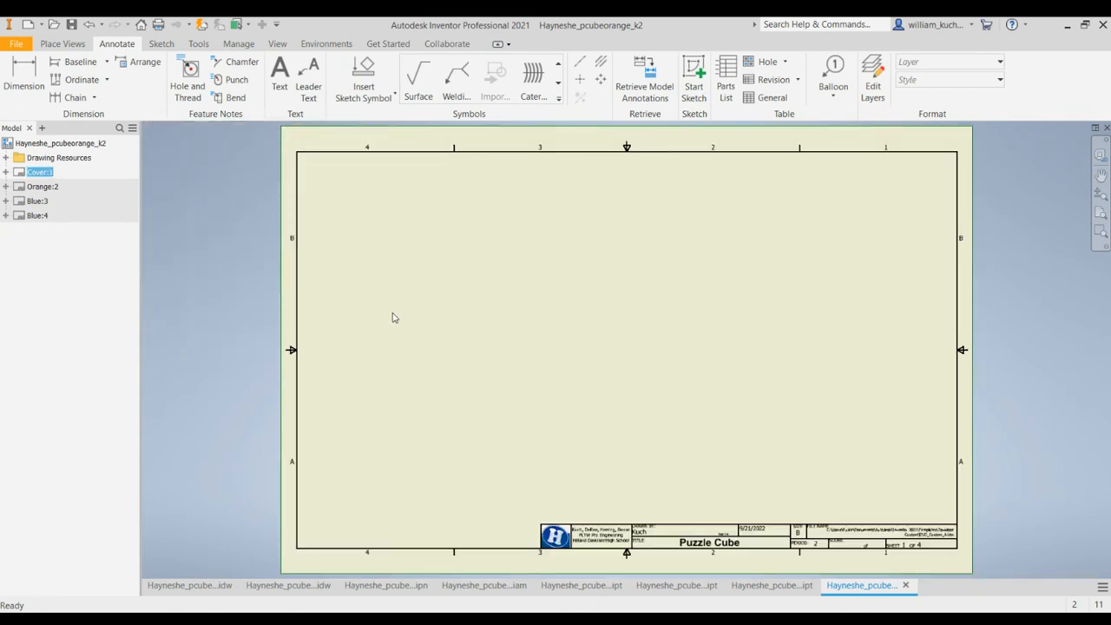
Place a shaded isometric base view of the assembled cube on the Cover sheet
left_click(62, 43)
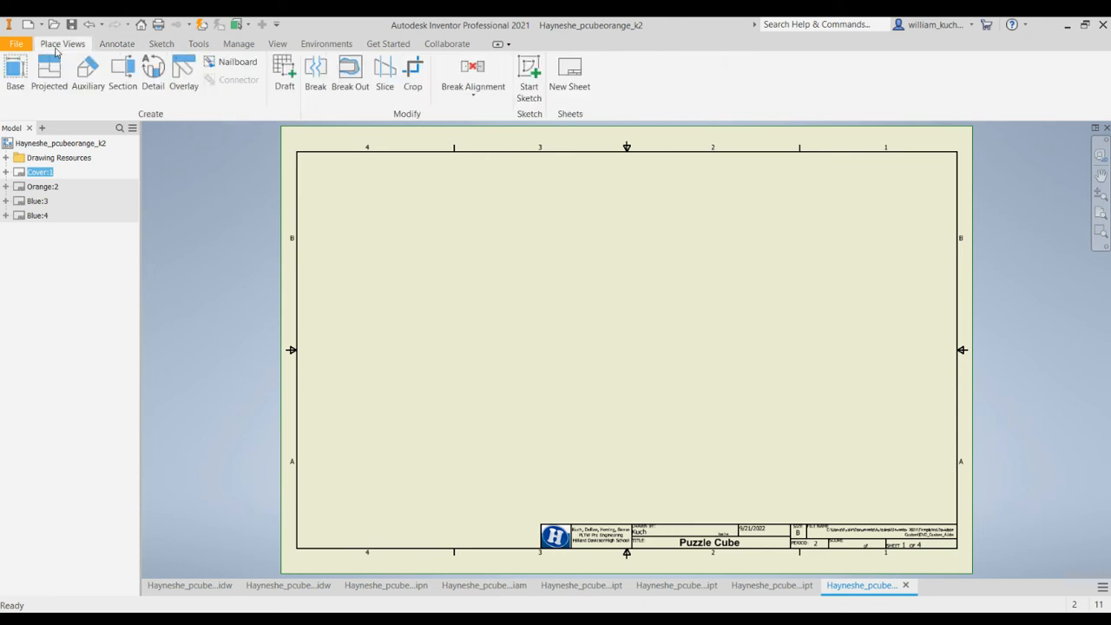
left_click(14, 73)
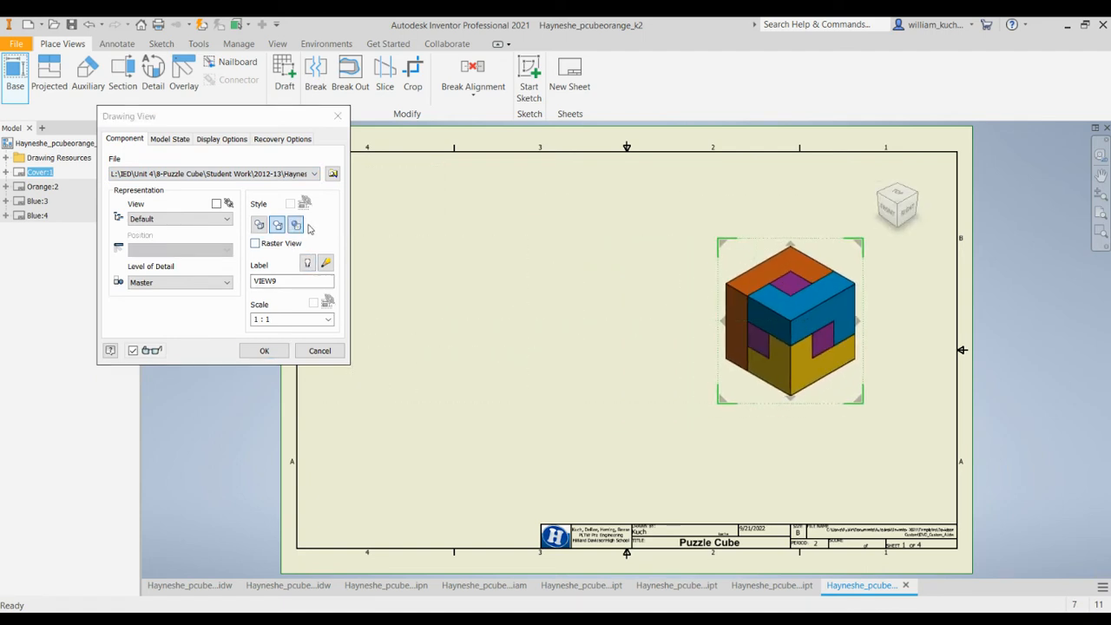
left_click(264, 351)
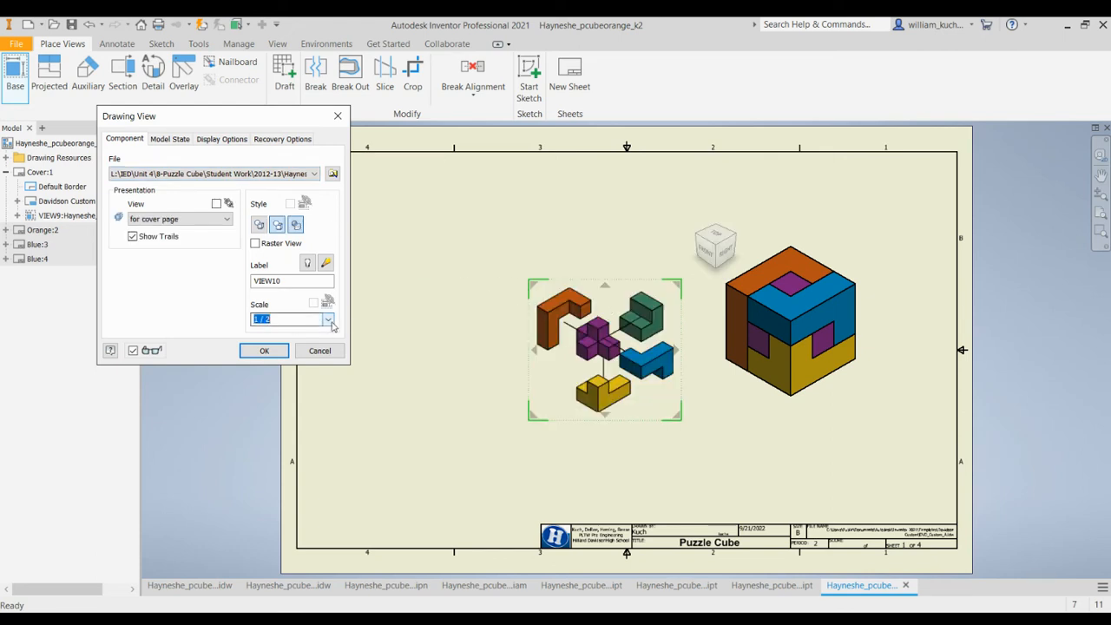
Place a shaded exploded view of the pieces from the presentation at 1:1 scale
left_click(328, 320)
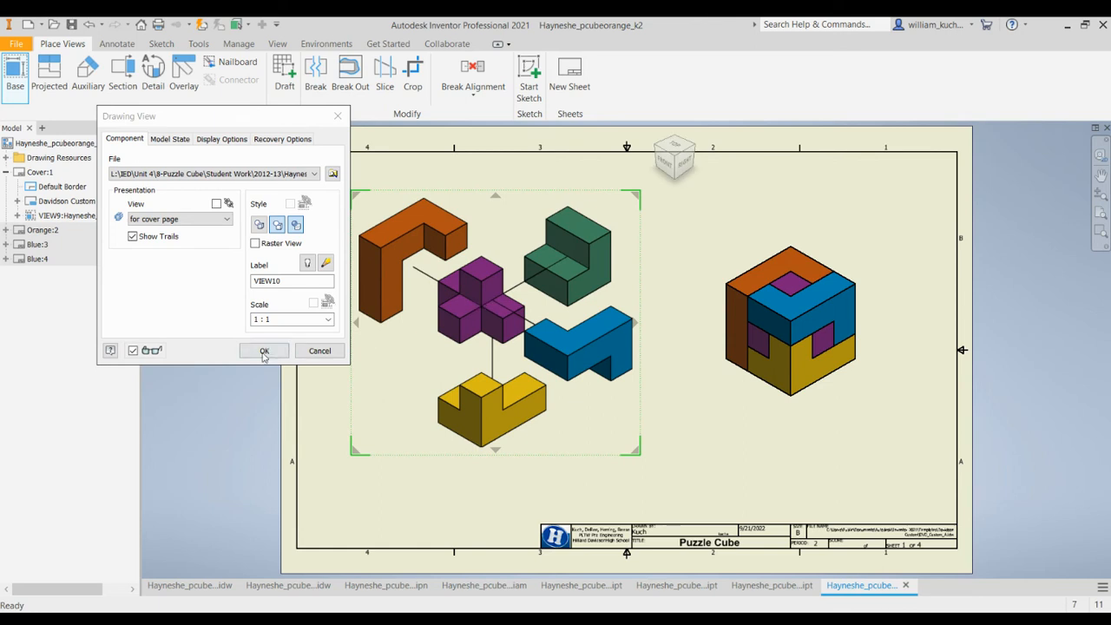
left_click(264, 351)
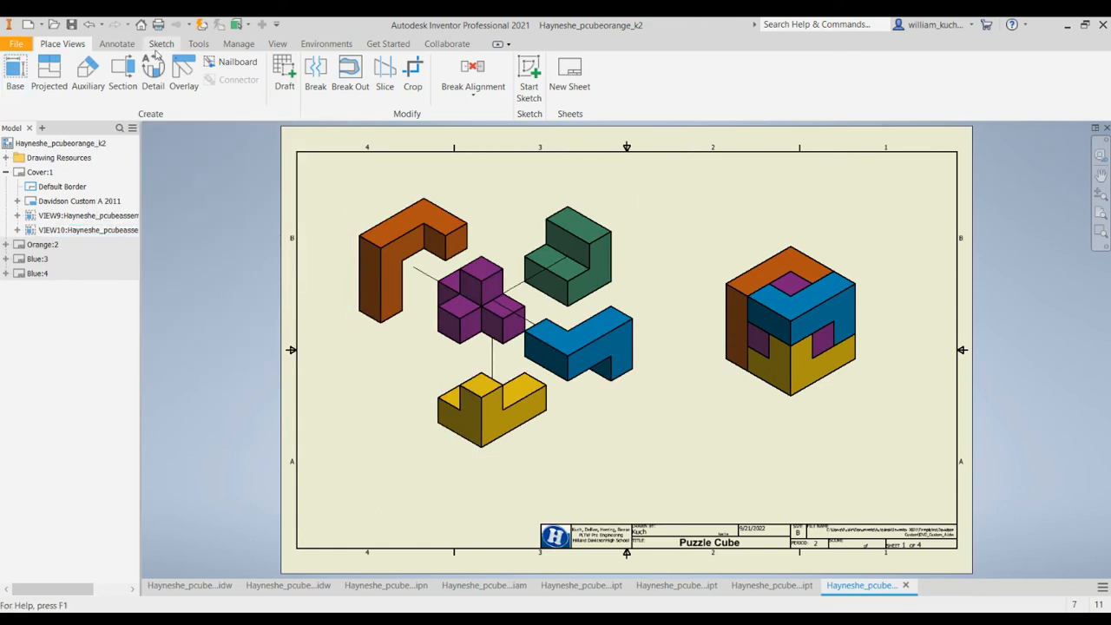
left_click(118, 44)
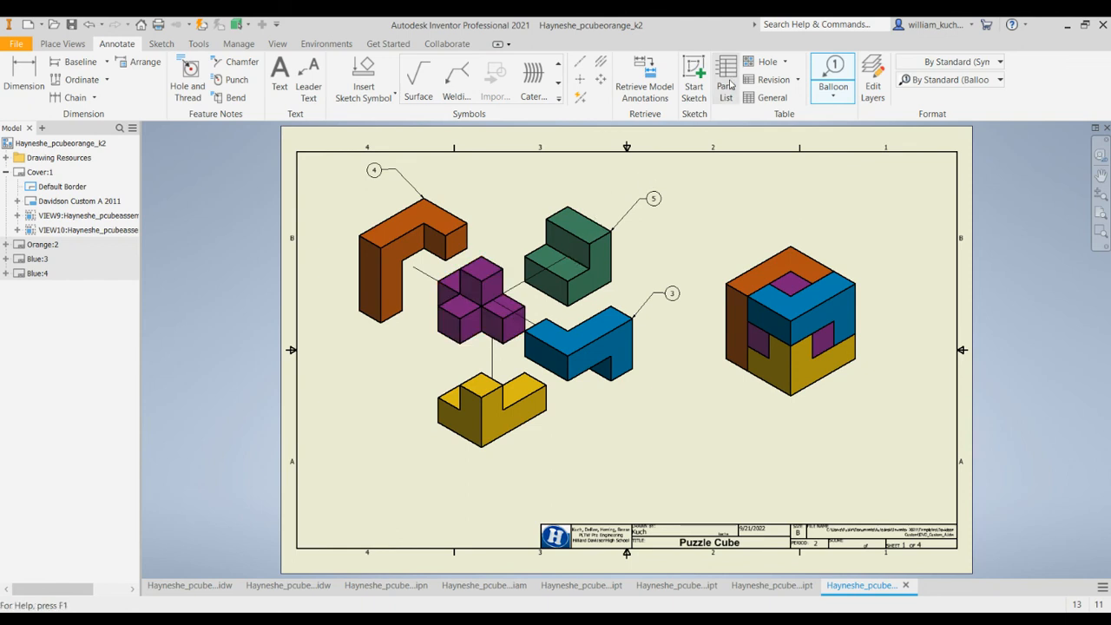
Balloon the exploded pieces and start a Parts List for them
left_click(726, 73)
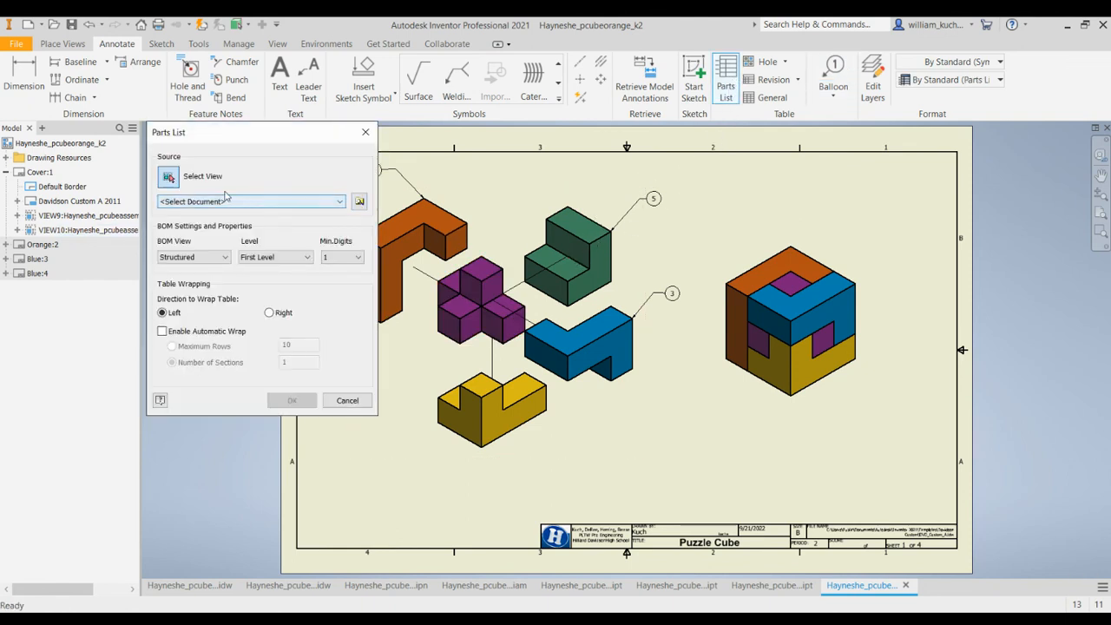
Insert the five-piece parts list from the exploded view above the title block
left_click(790, 321)
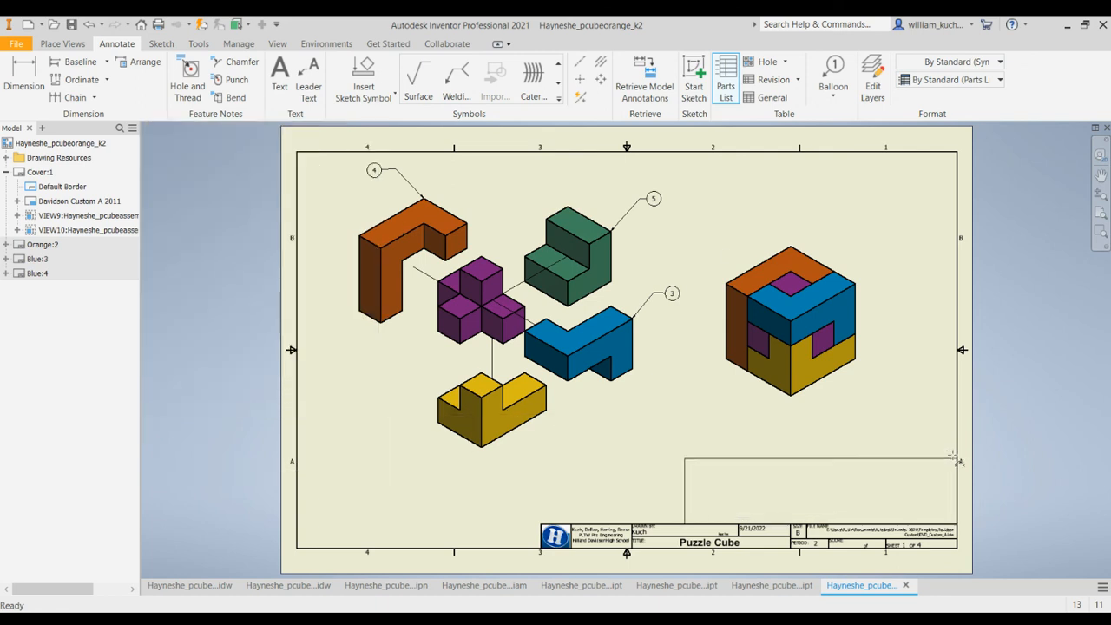
left_click(726, 78)
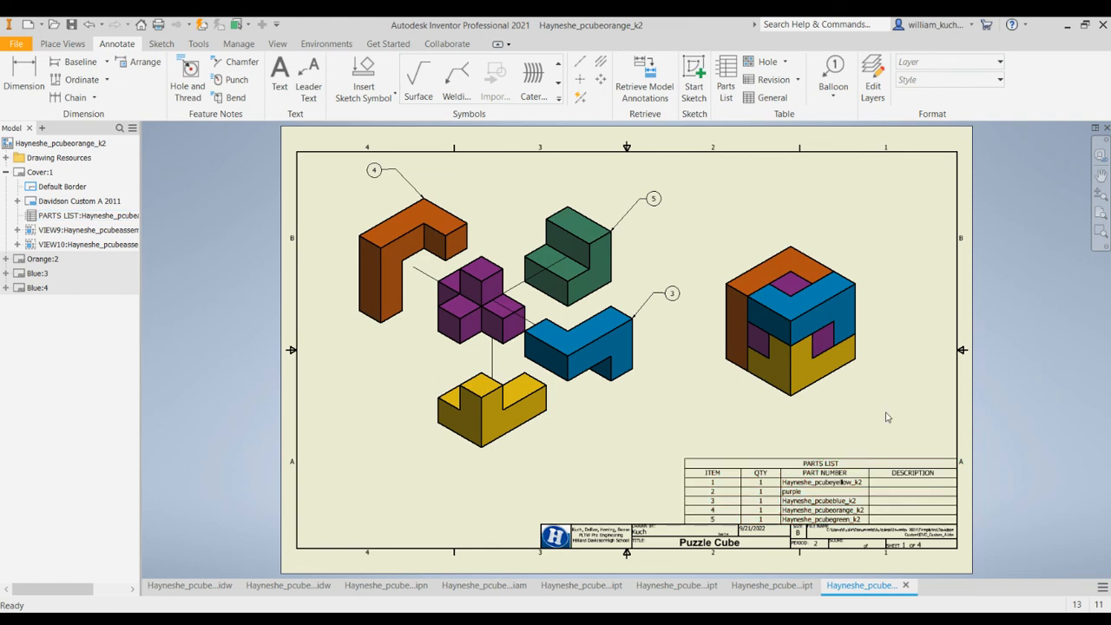
left_click(820, 462)
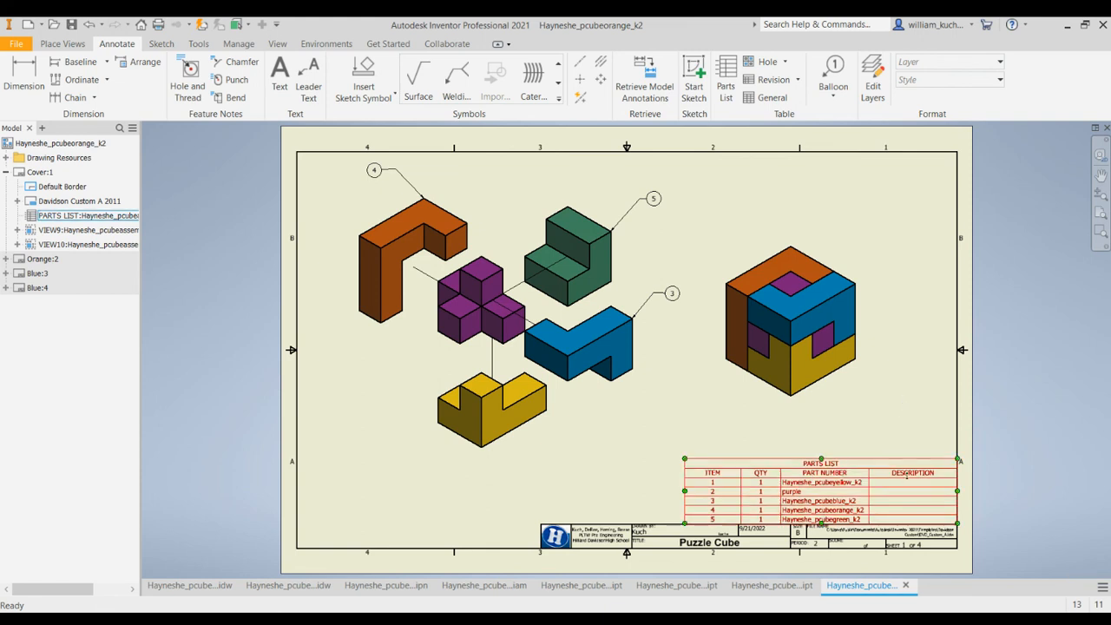
mouse_move(917, 483)
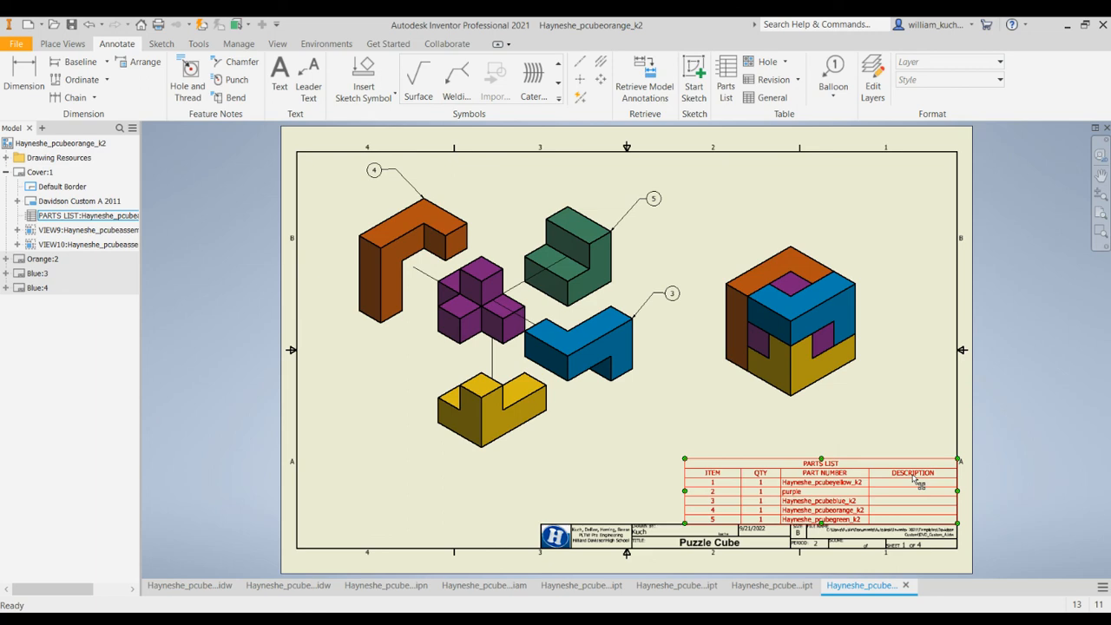
mouse_move(917, 482)
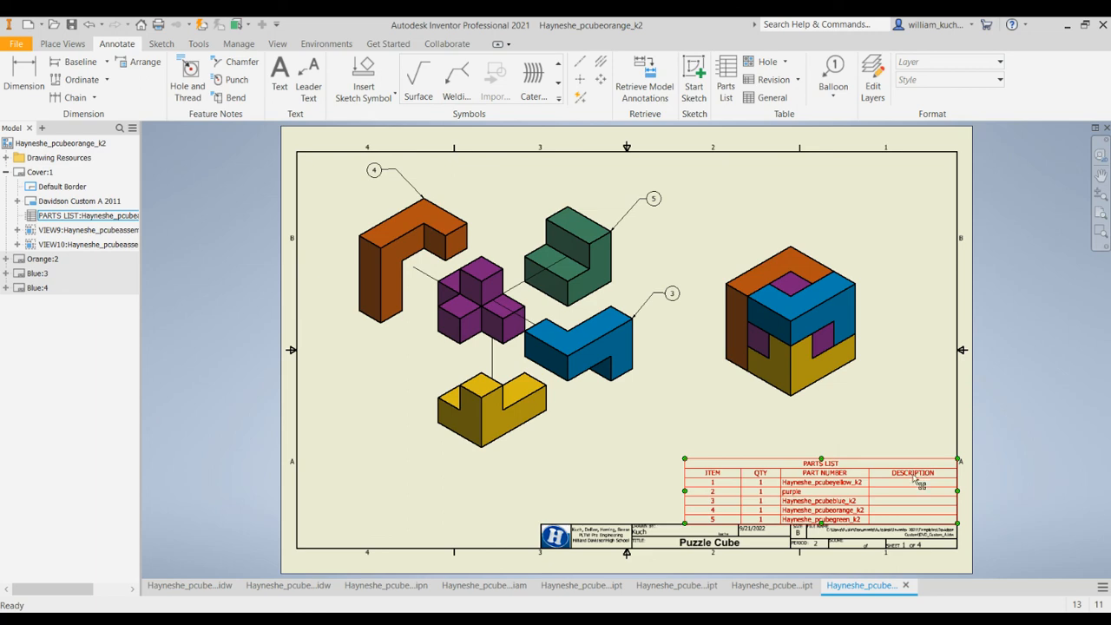